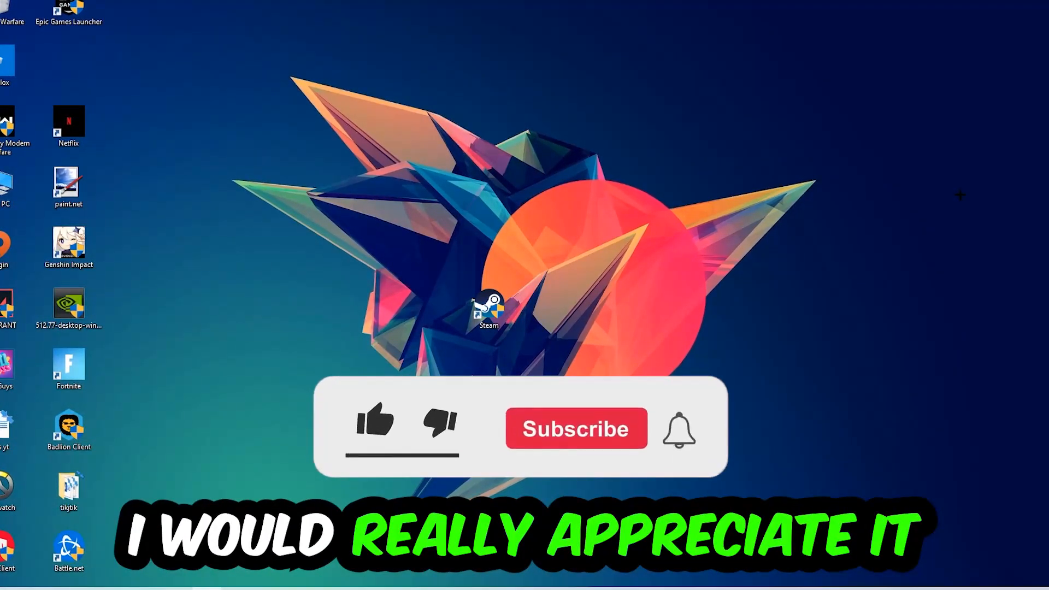
# Step: Change the taskbar input language from ENG to German (Germany)
pyautogui.click(374, 423)
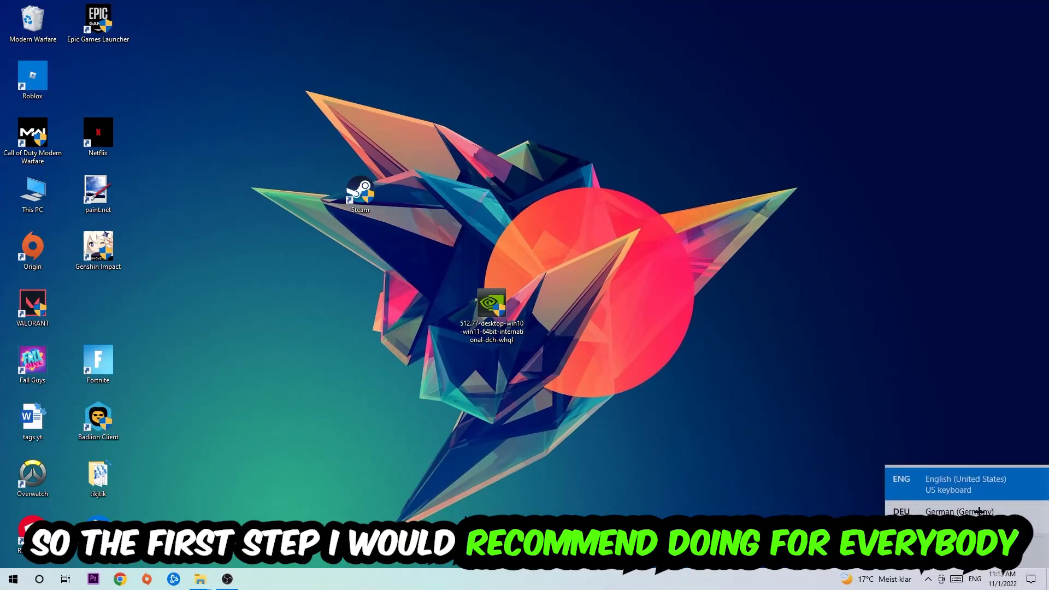
pyautogui.click(959, 512)
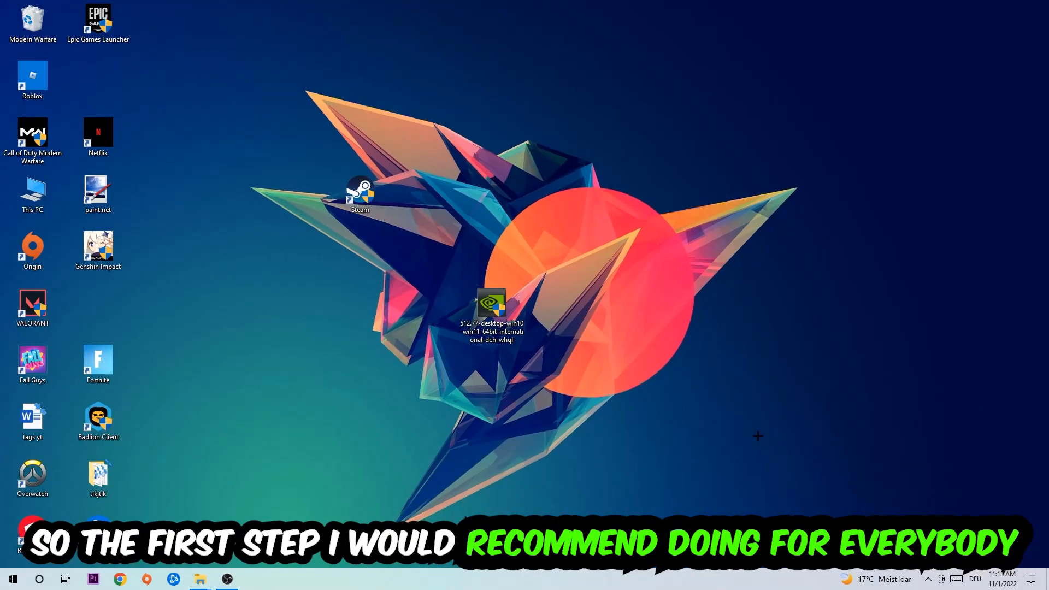
# Step: Launch cmd from Run, maximize its window, and run ipconfig /flushdns
pyautogui.press('Win+r')
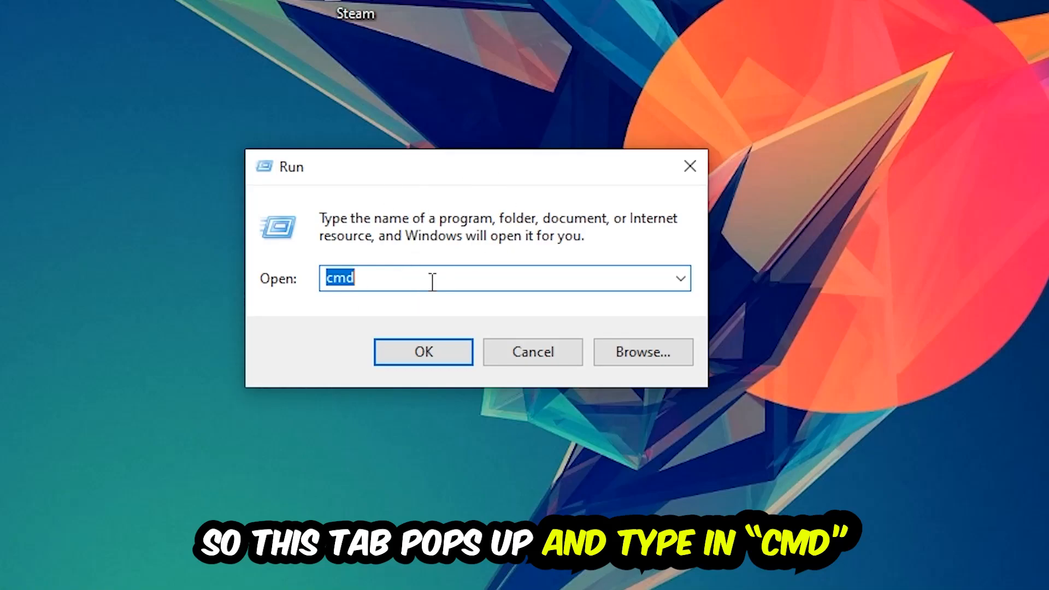
pyautogui.click(423, 352)
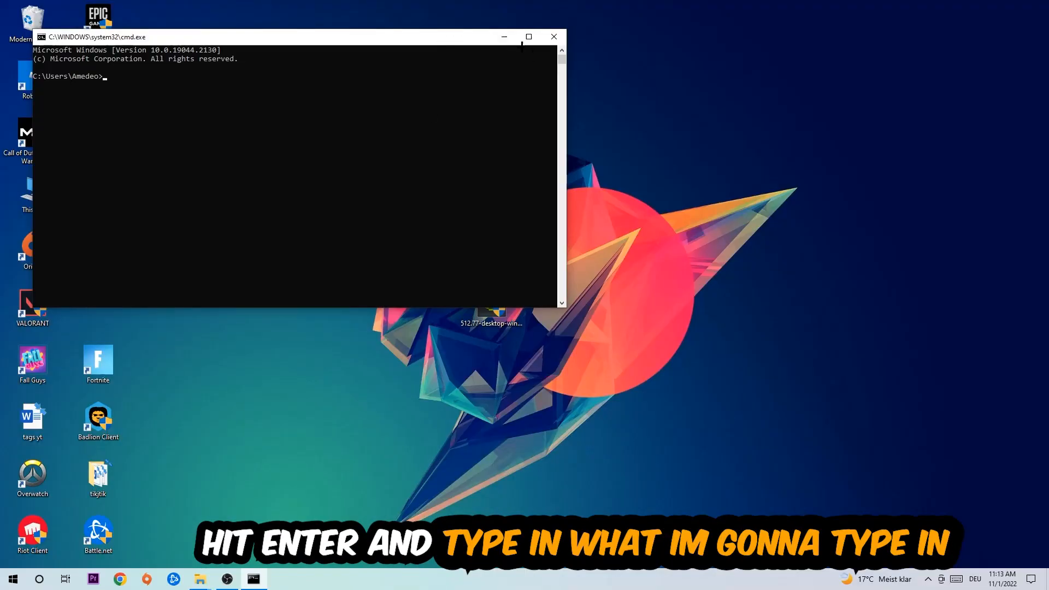
pyautogui.click(529, 37)
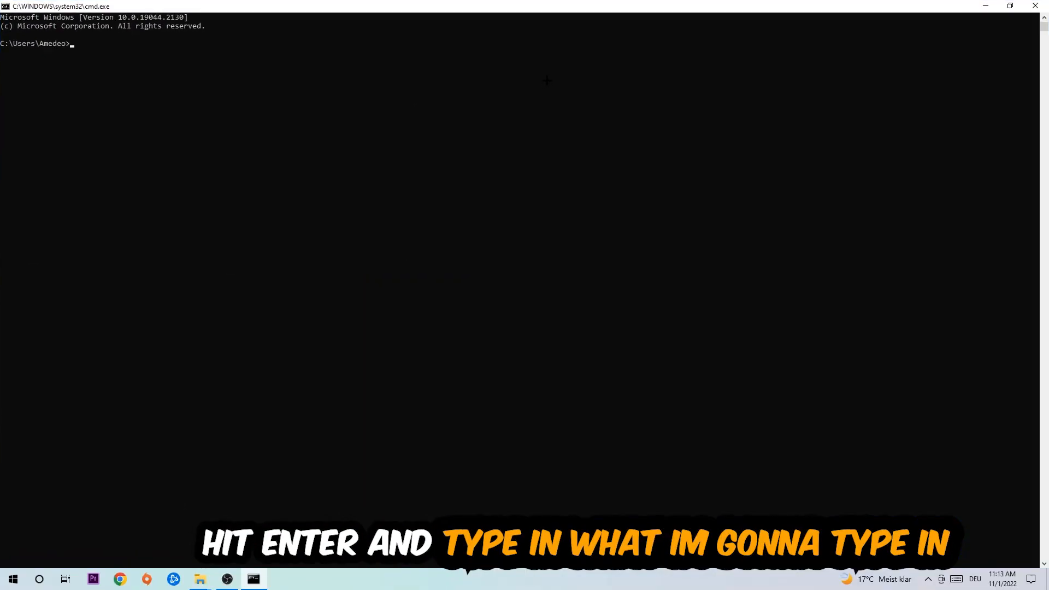
pyautogui.write('ip')
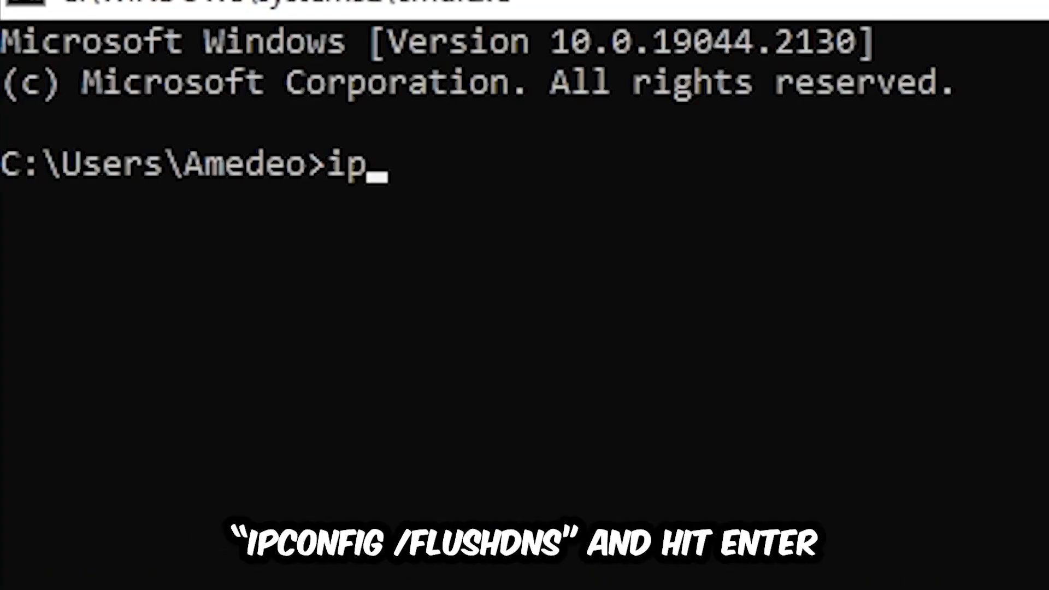
pyautogui.write('config')
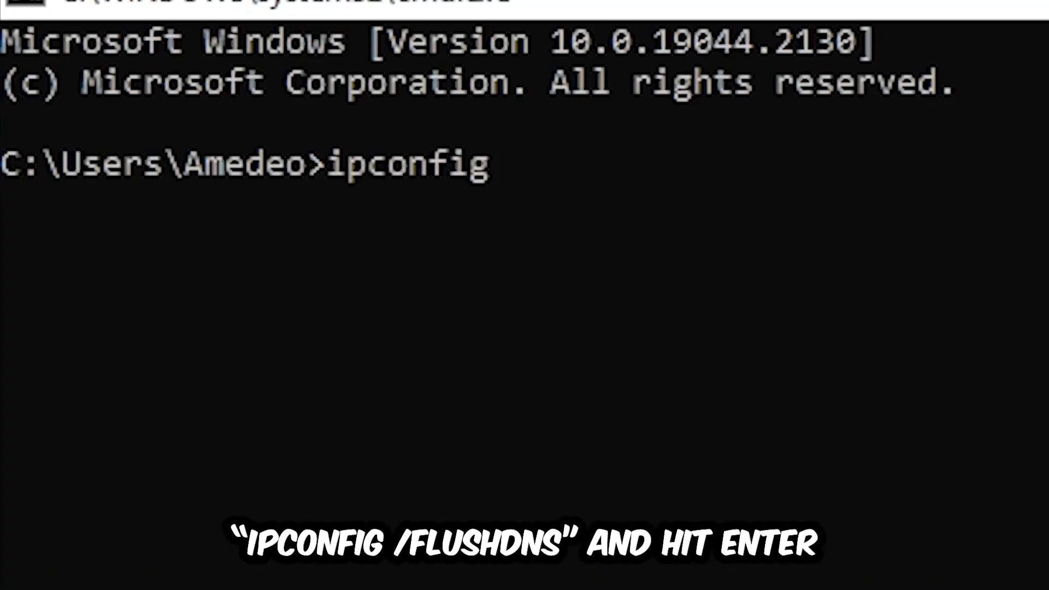
pyautogui.write('/fl')
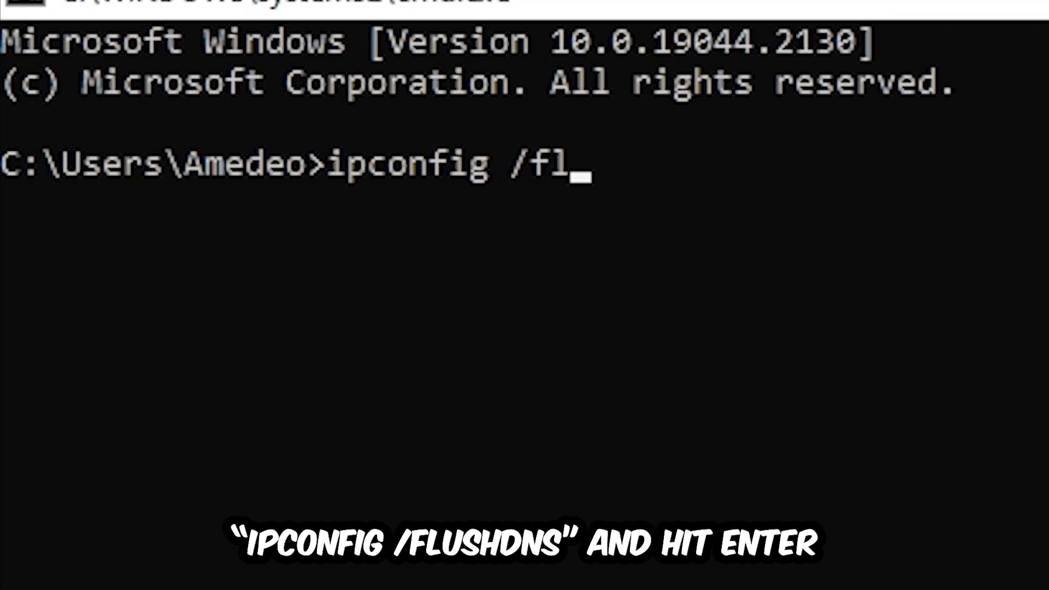
pyautogui.press('Enter')
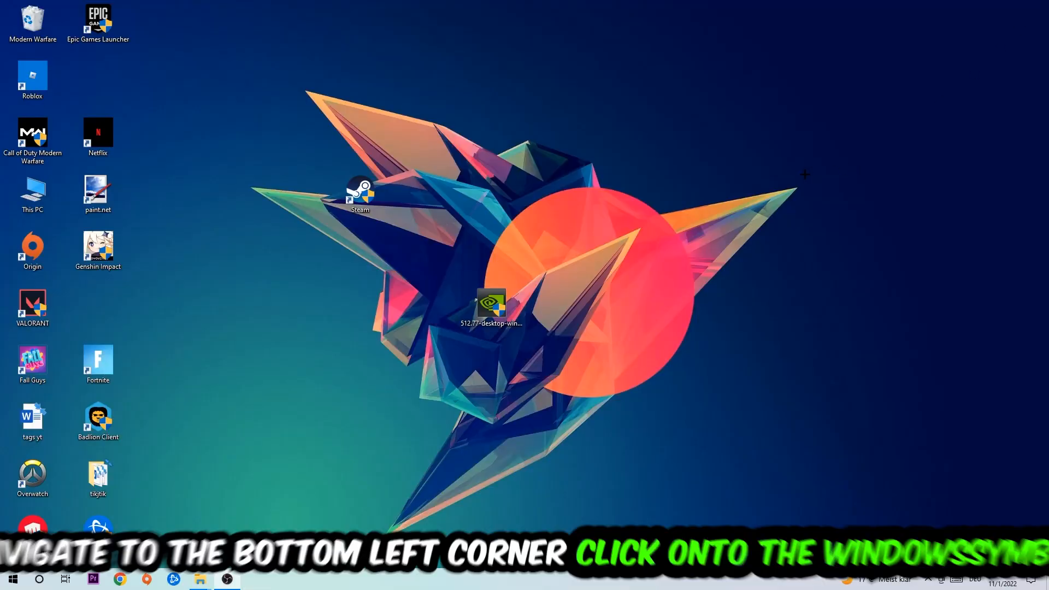
# Step: Go to Network & Internet in Windows Settings from the Start menu
pyautogui.click(16, 576)
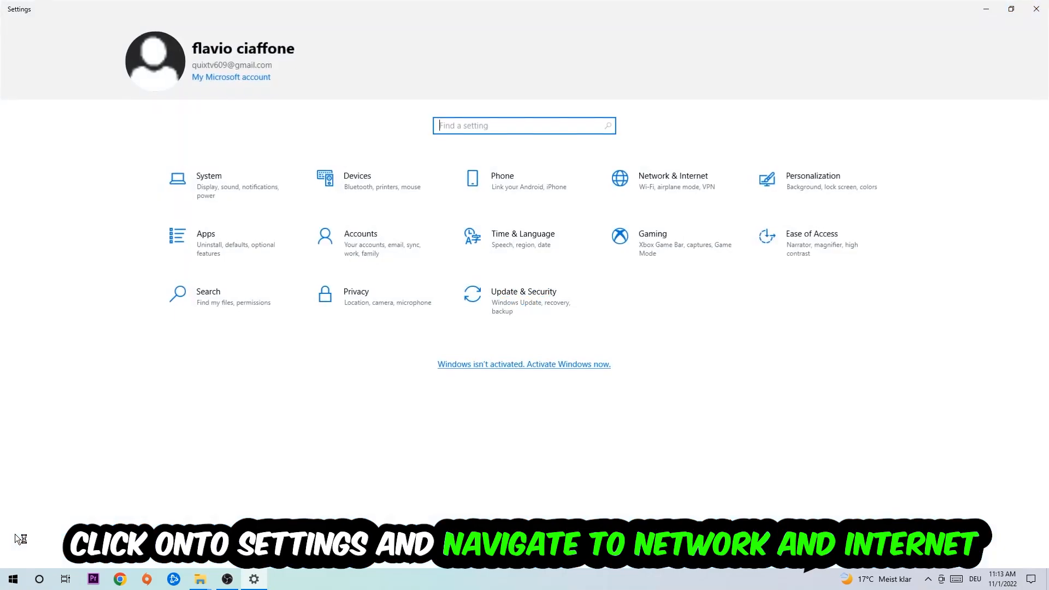
pyautogui.click(673, 176)
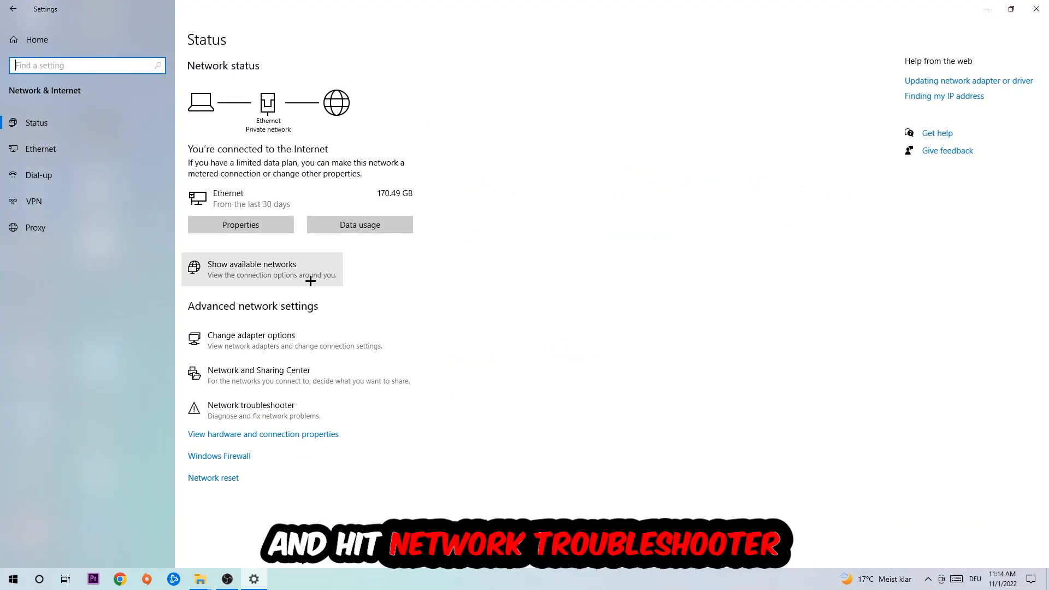
pyautogui.moveTo(285, 406)
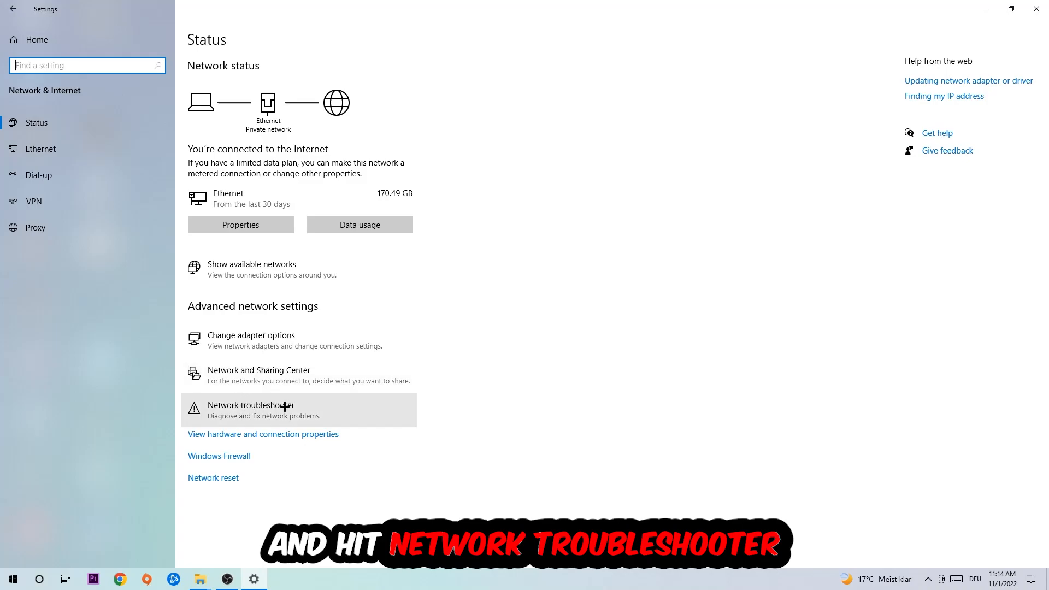
pyautogui.moveTo(288, 414)
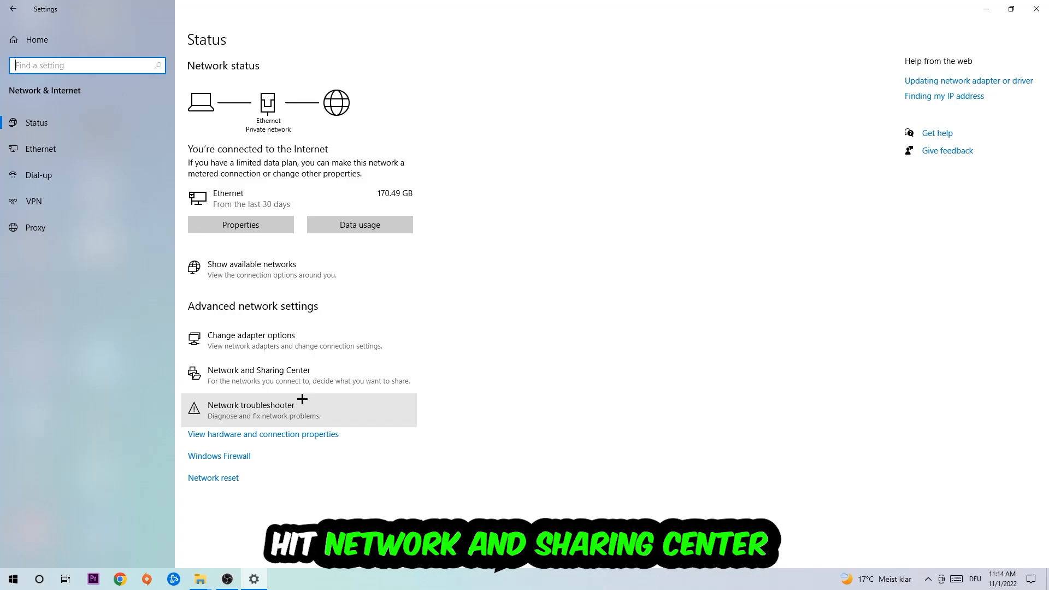
# Step: Show the Ethernet Status dialog from the Network and Sharing Center
pyautogui.click(259, 370)
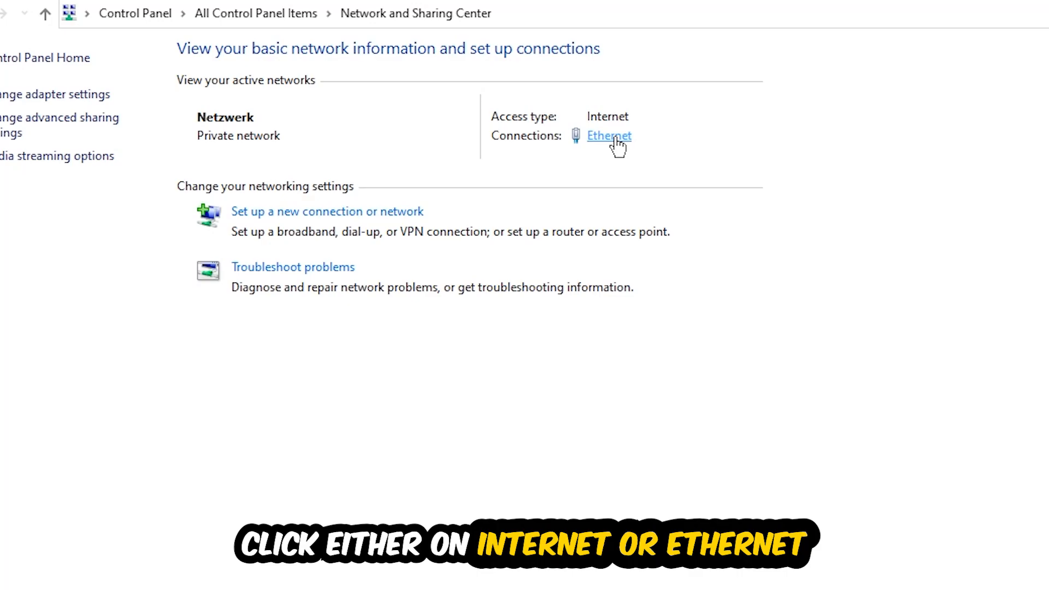
pyautogui.click(609, 136)
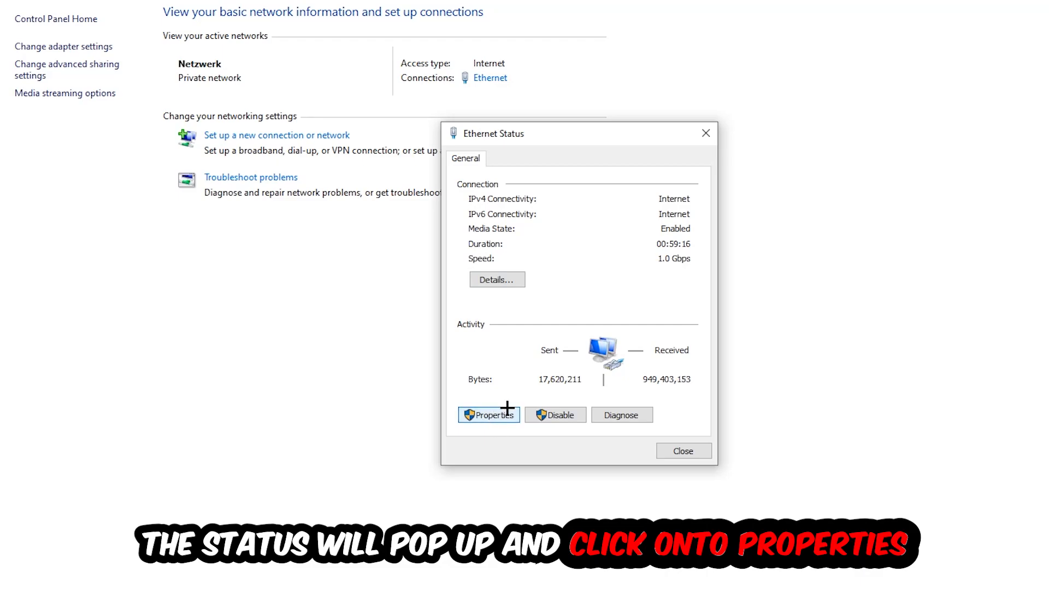
# Step: Set Ethernet TCP/IPv4 to 'Use the following DNS server addresses' and confirm with OK
pyautogui.click(489, 414)
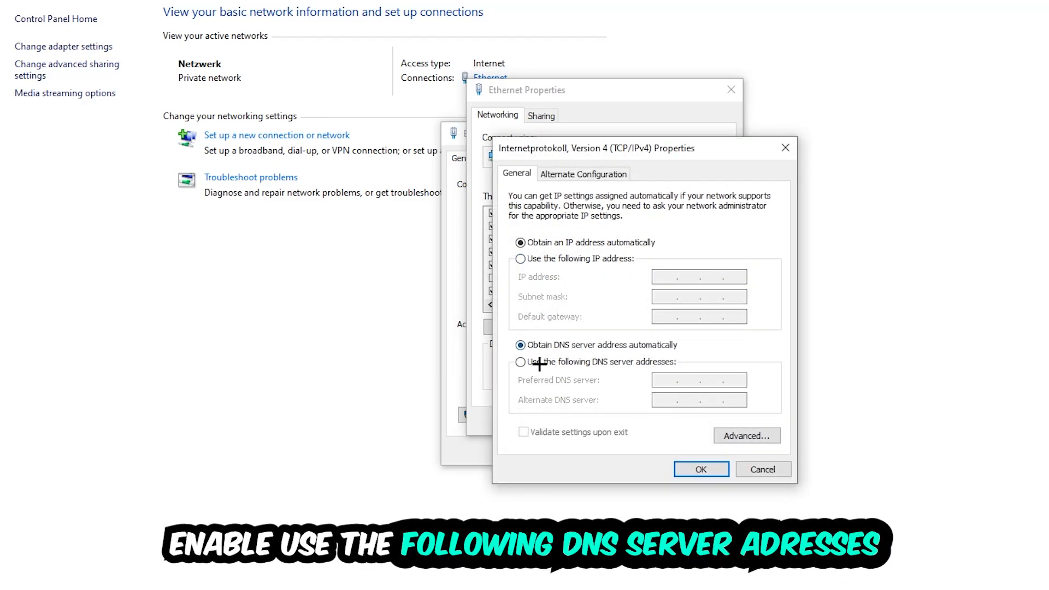
pyautogui.click(520, 362)
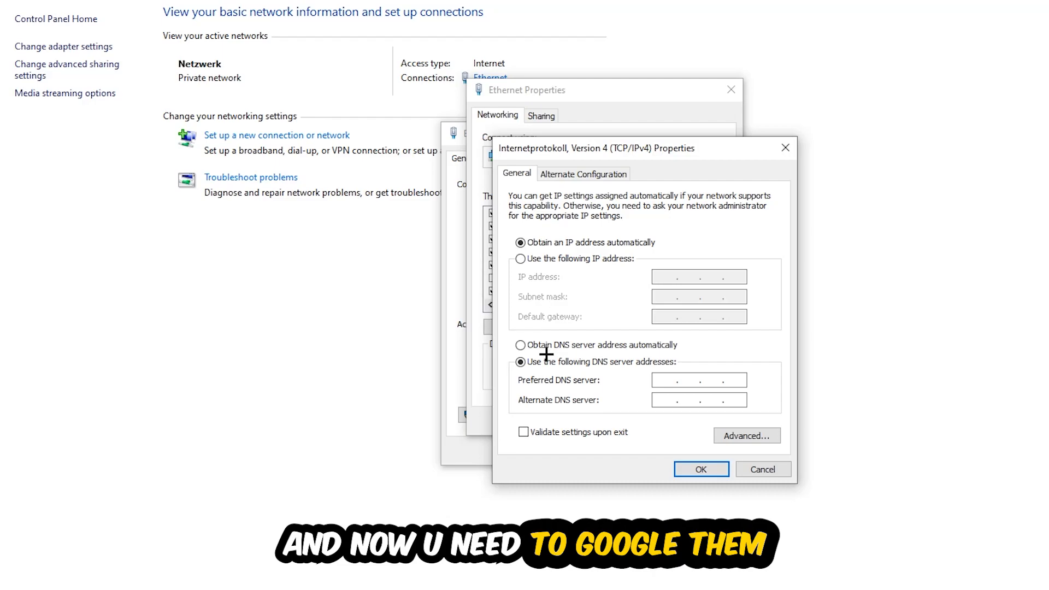
pyautogui.click(680, 380)
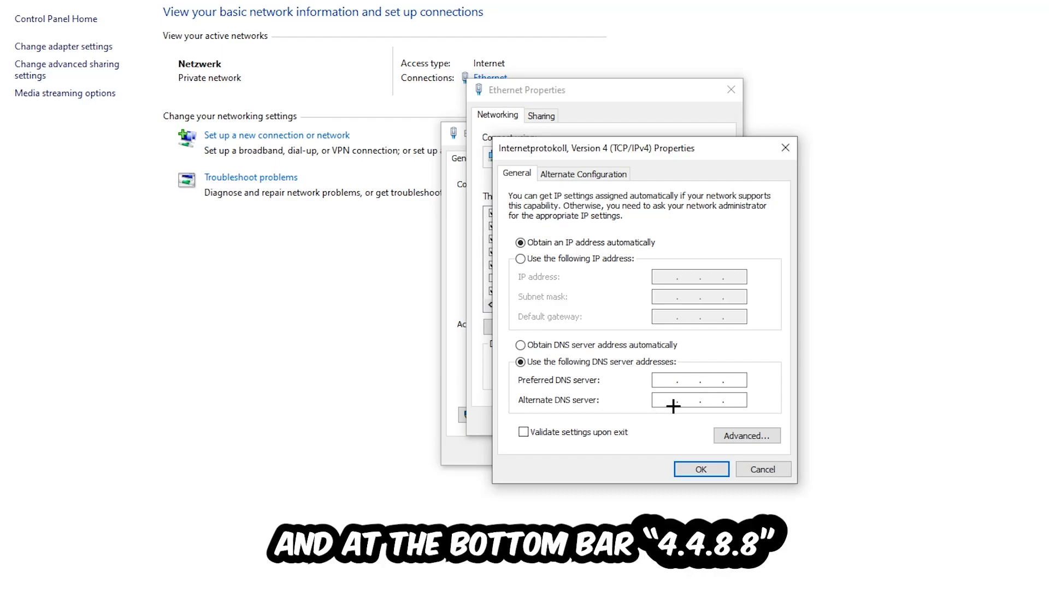
pyautogui.click(702, 469)
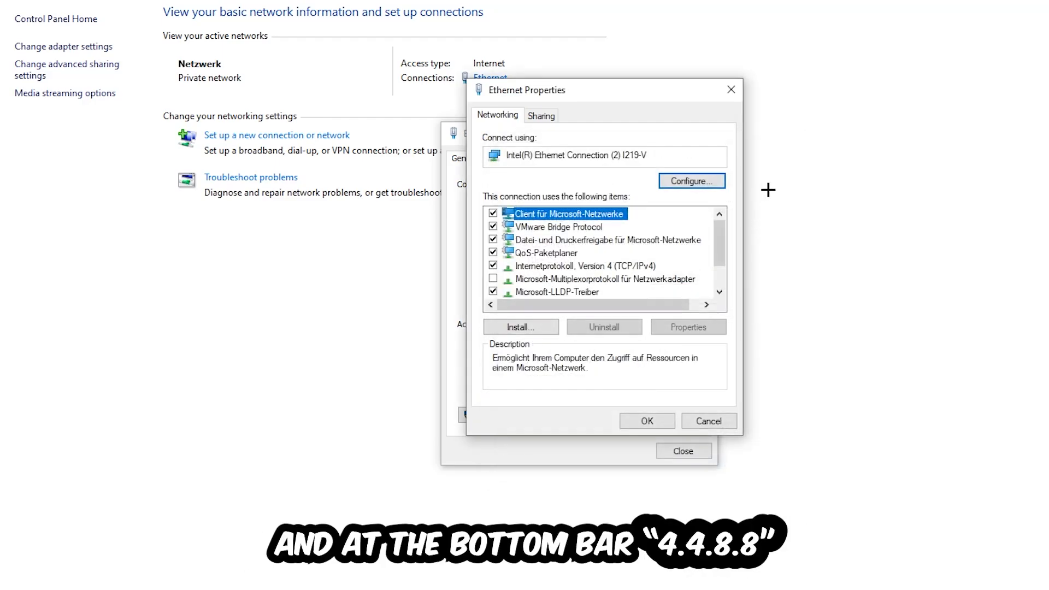